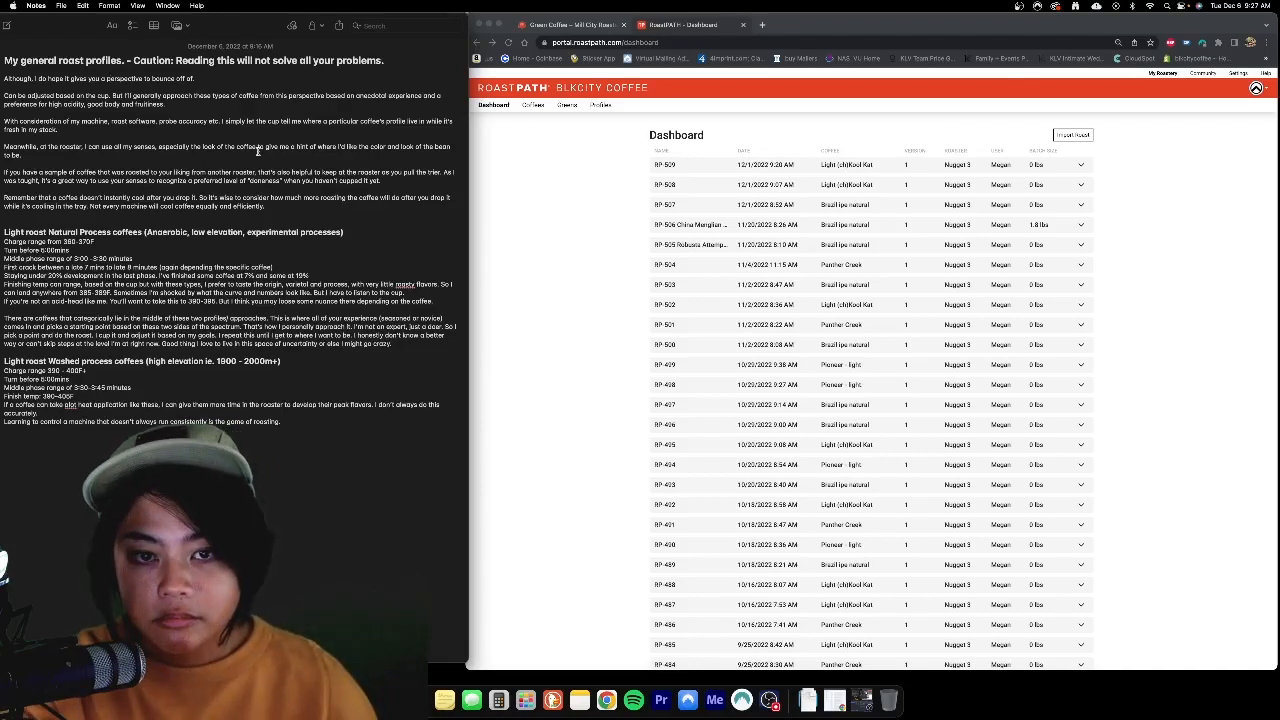
{"action": "mouse_move", "coordinate": [780, 150]}
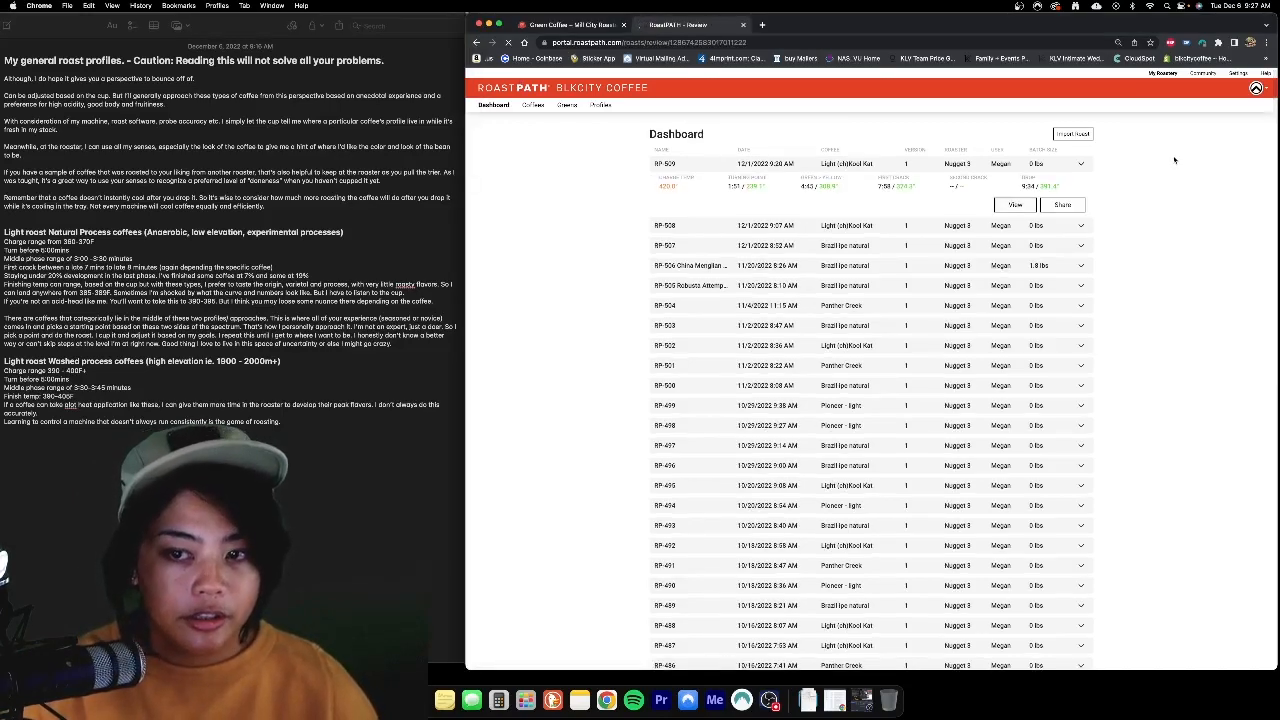
{"action": "left_click", "coordinate": [1014, 204]}
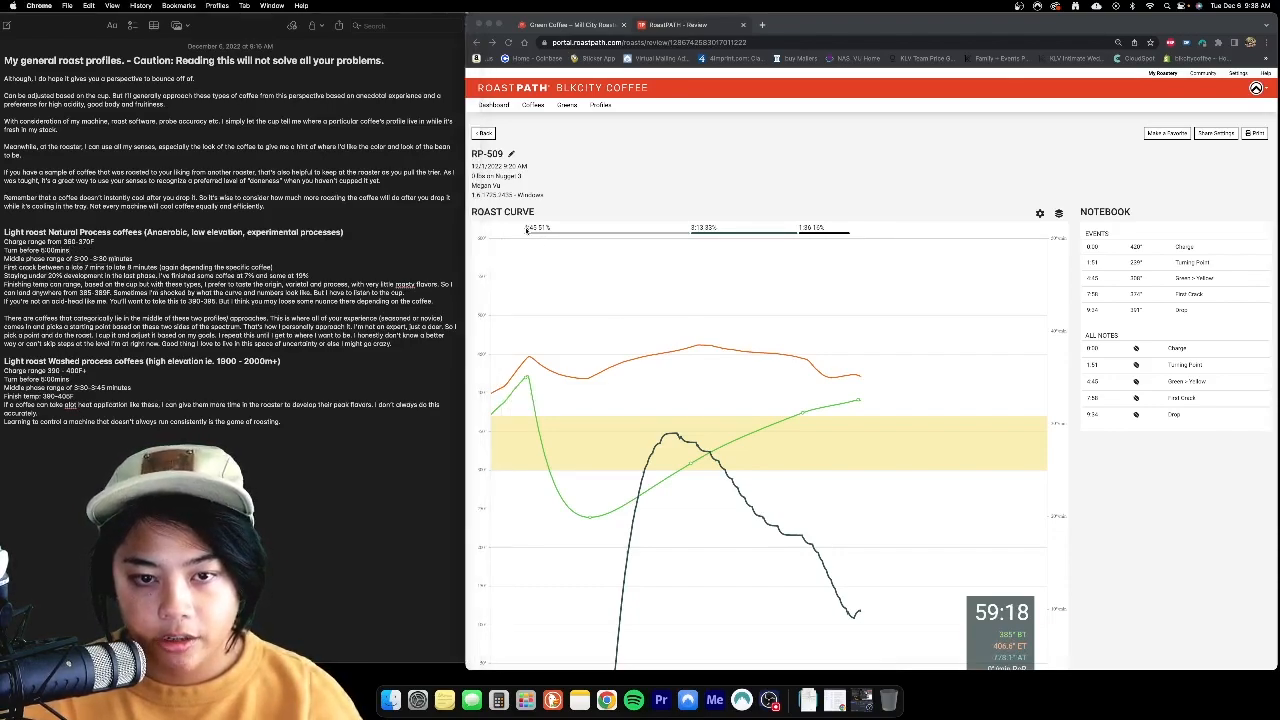
{"action": "mouse_move", "coordinate": [540, 232]}
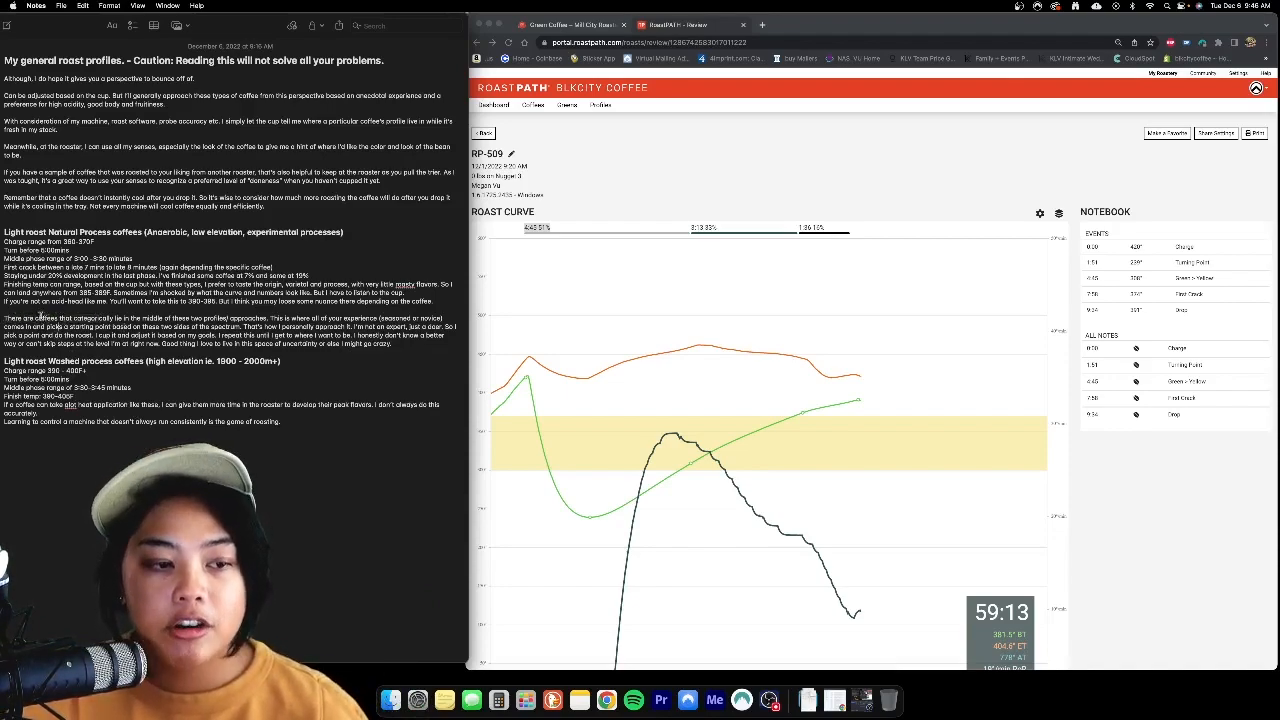
{"action": "double_click", "coordinate": [64, 318]}
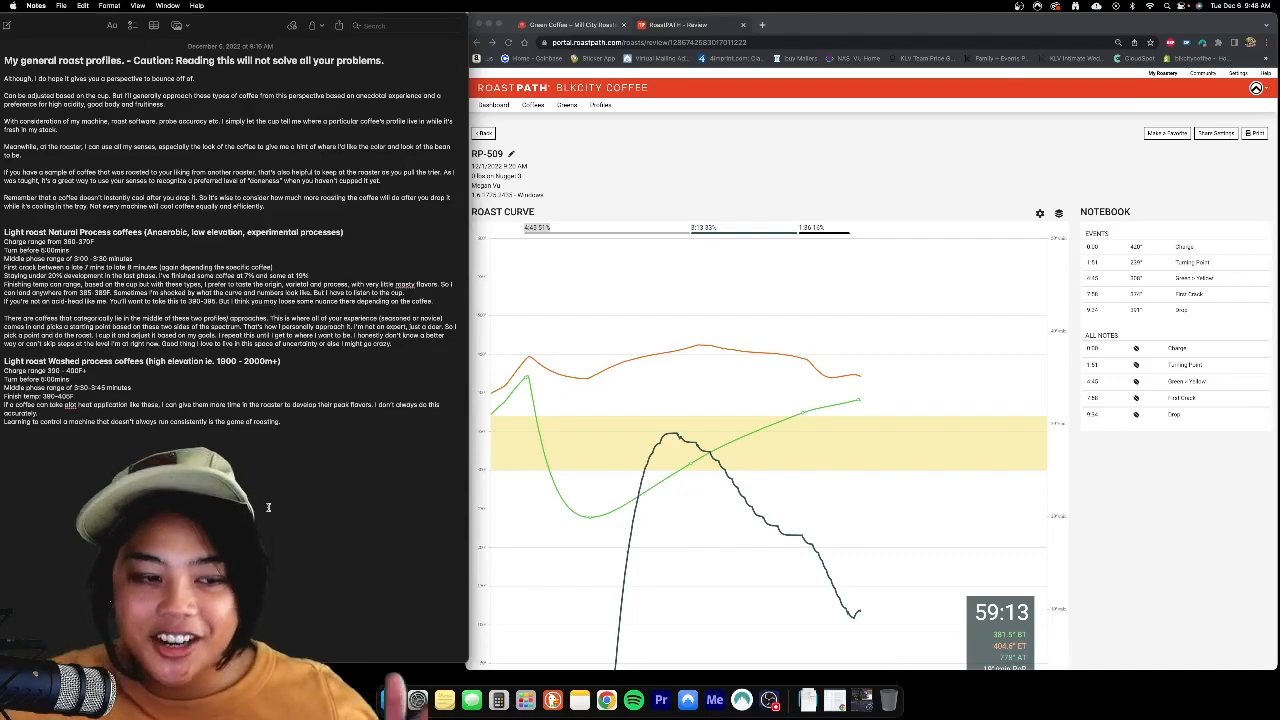
{"action": "mouse_move", "coordinate": [264, 528]}
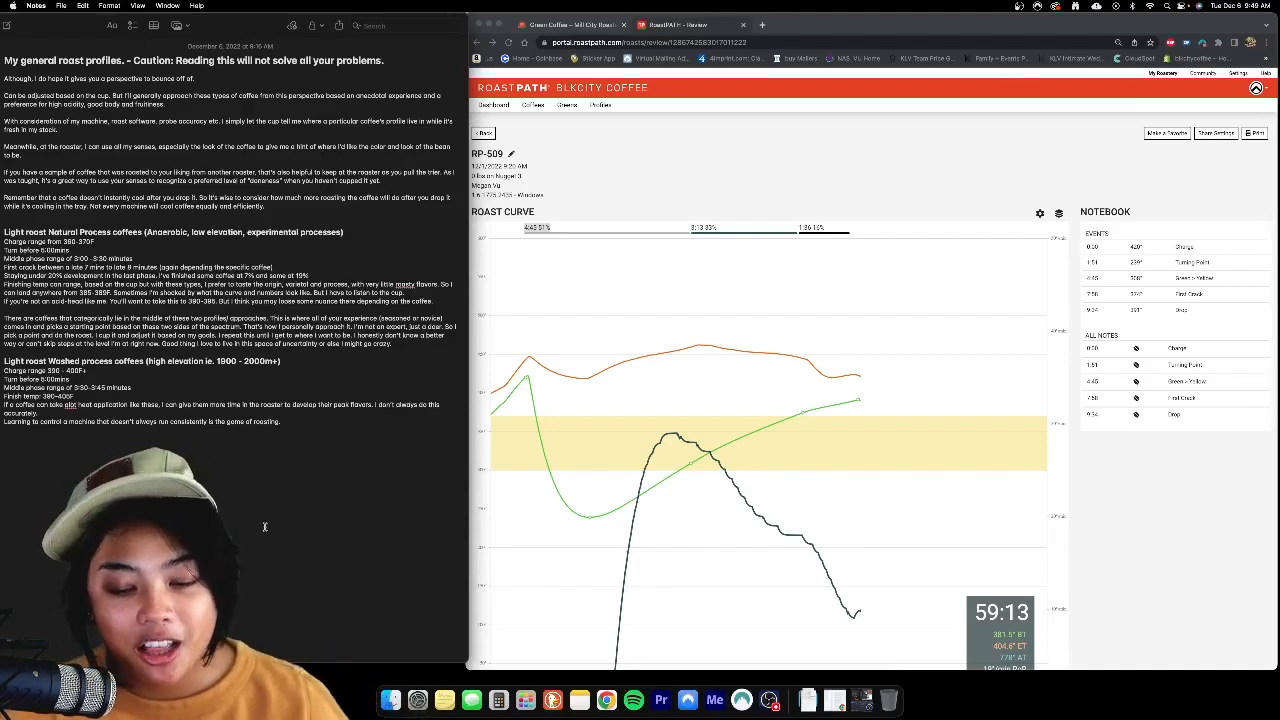